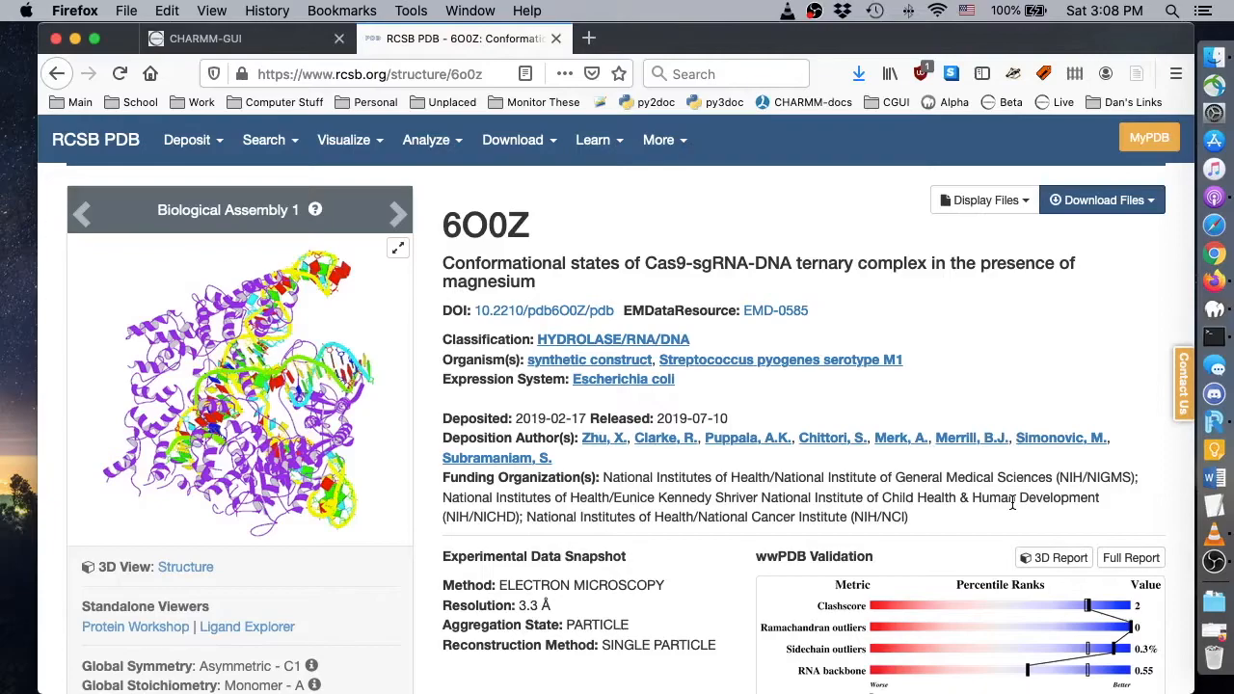
pyautogui.moveTo(835, 403)
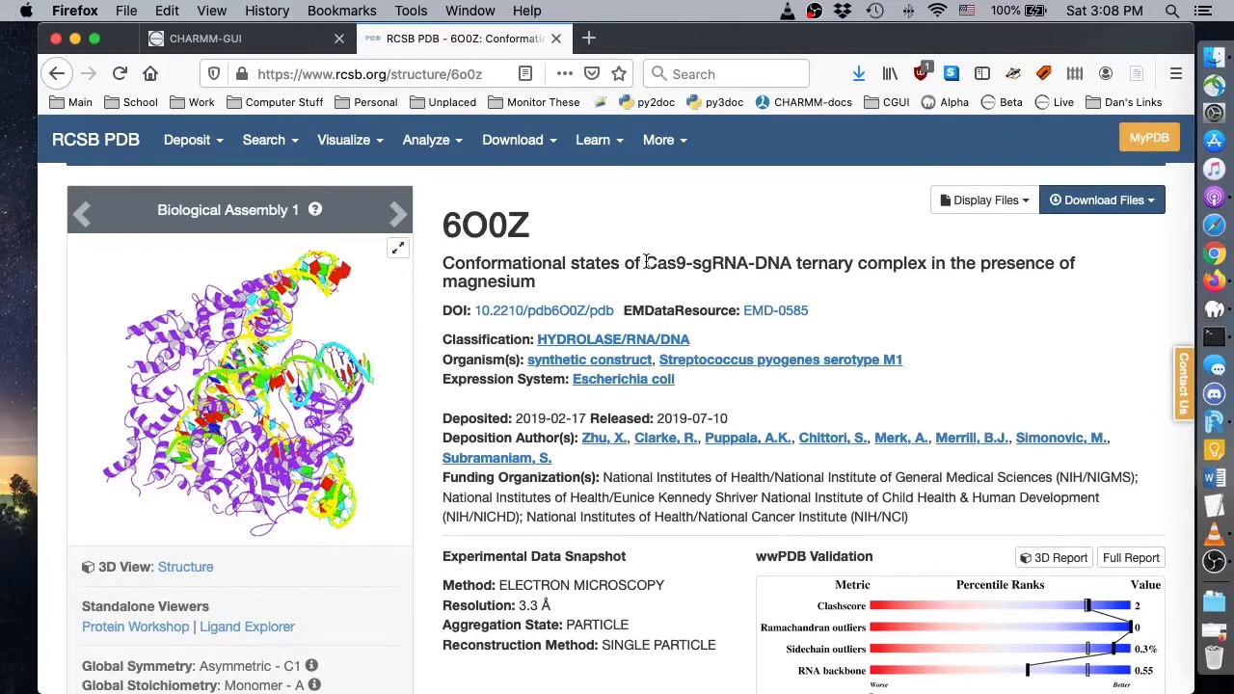
# Step: Open Solution Builder in CHARMM-GUI and enter PDB ID 6o0z to download from RCSB
pyautogui.doubleClick(717, 262)
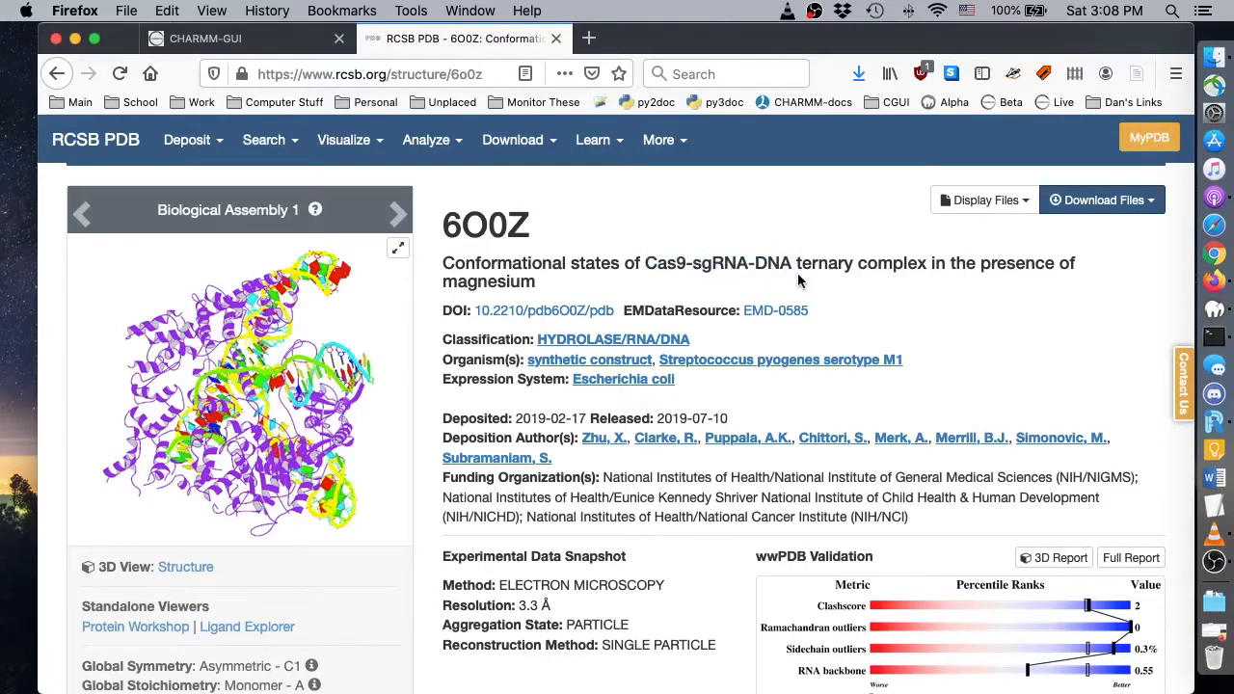
pyautogui.moveTo(579, 214)
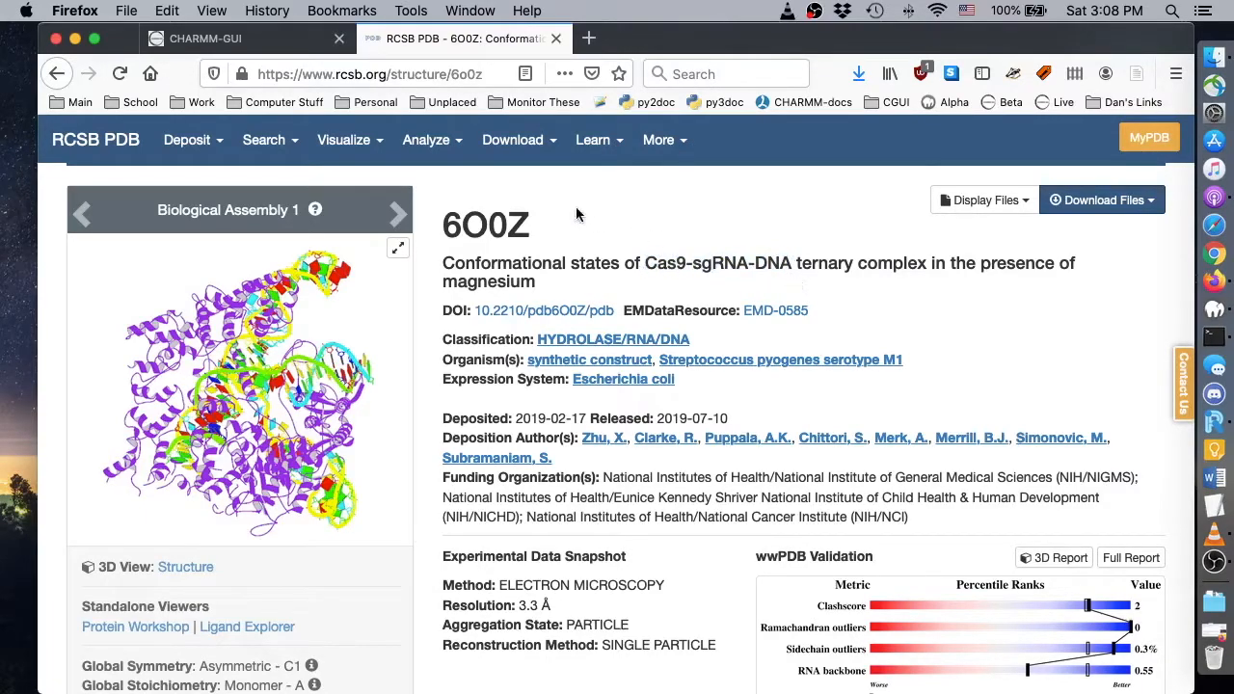
pyautogui.click(231, 38)
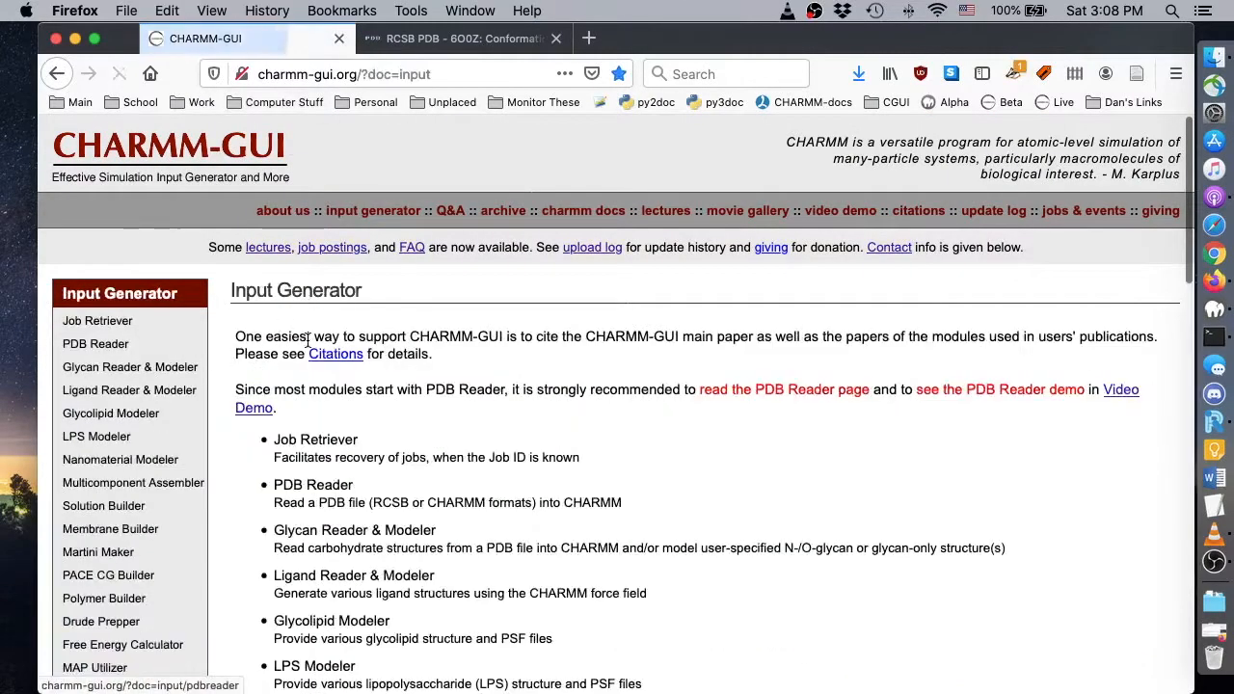
pyautogui.scroll(-3)
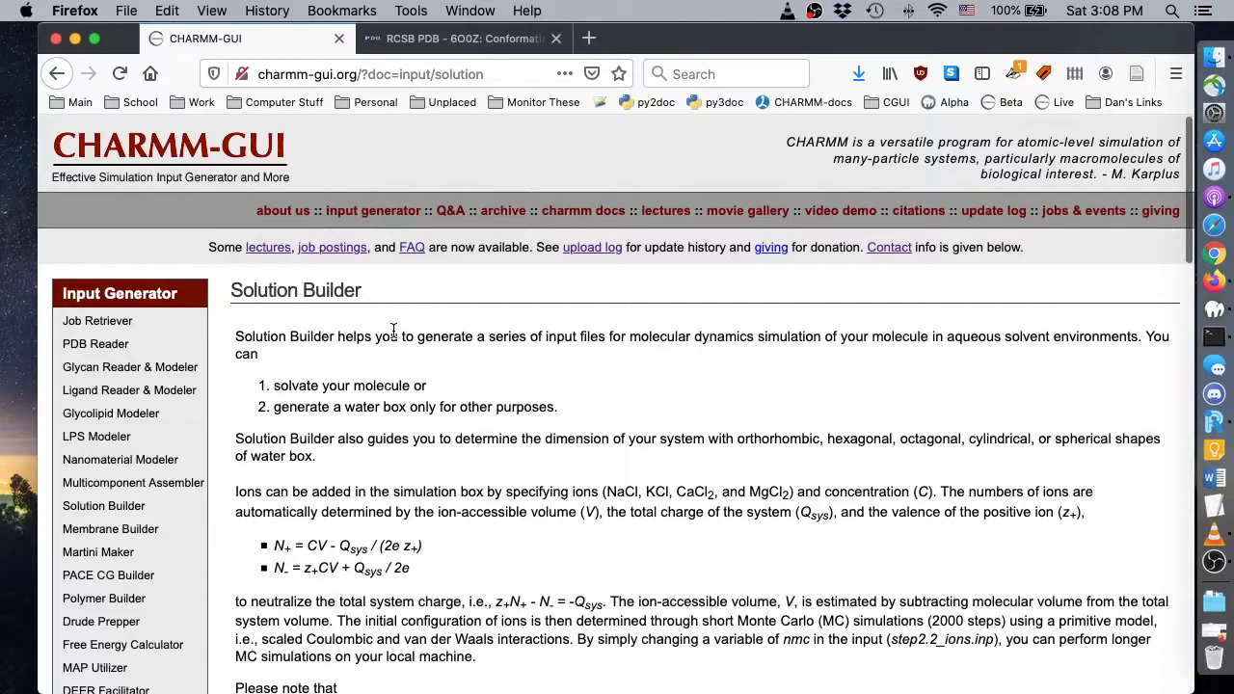
pyautogui.scroll(-3)
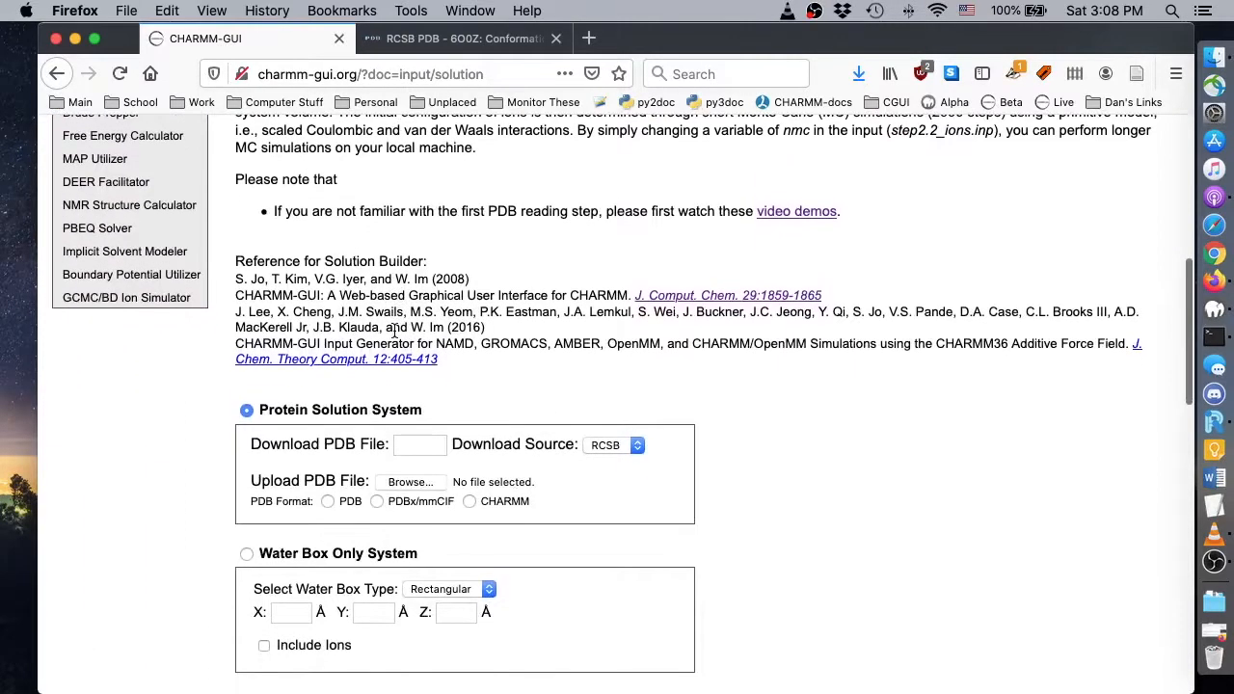
pyautogui.write('6o0Z')
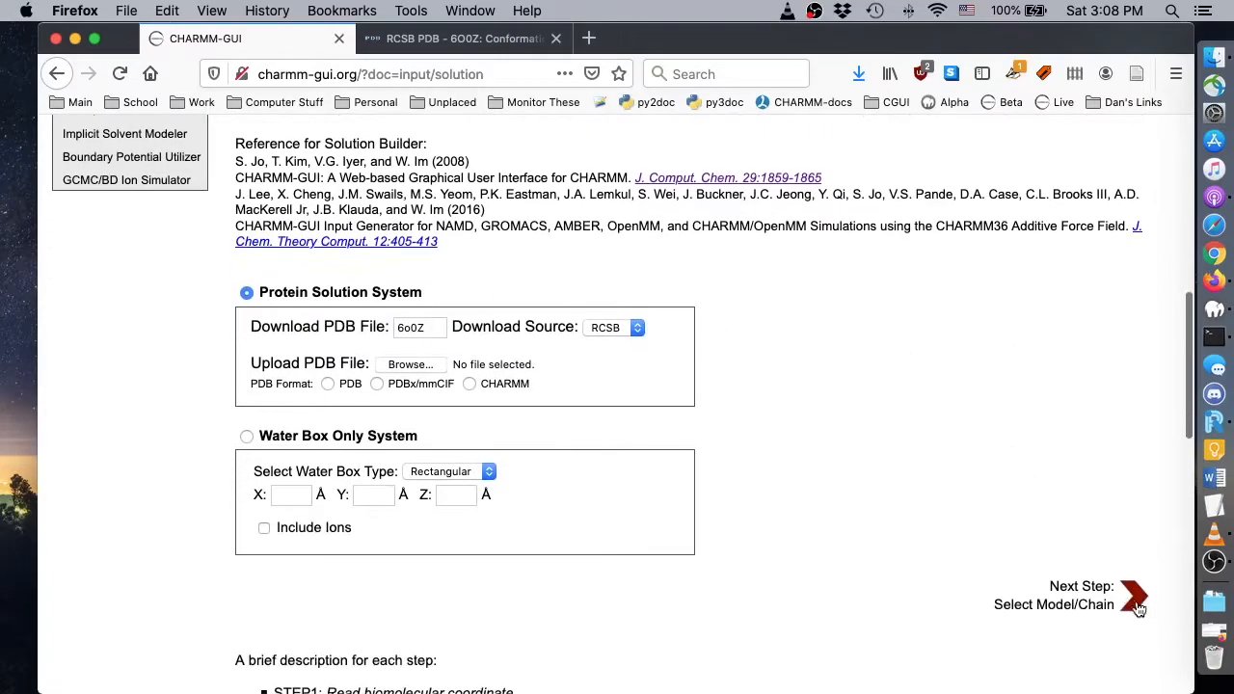
# Step: Load 6O0Z keeping all protein, DNA and RNA chains, and review manipulation options
pyautogui.click(1136, 596)
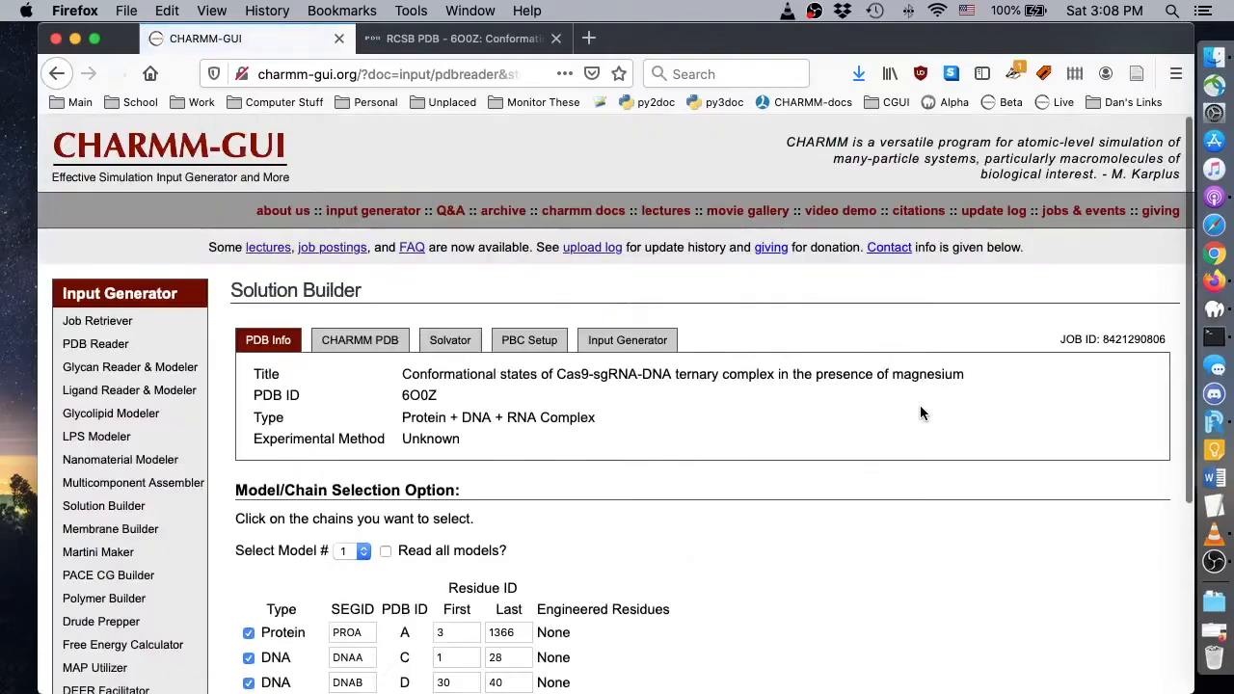
pyautogui.scroll(-3)
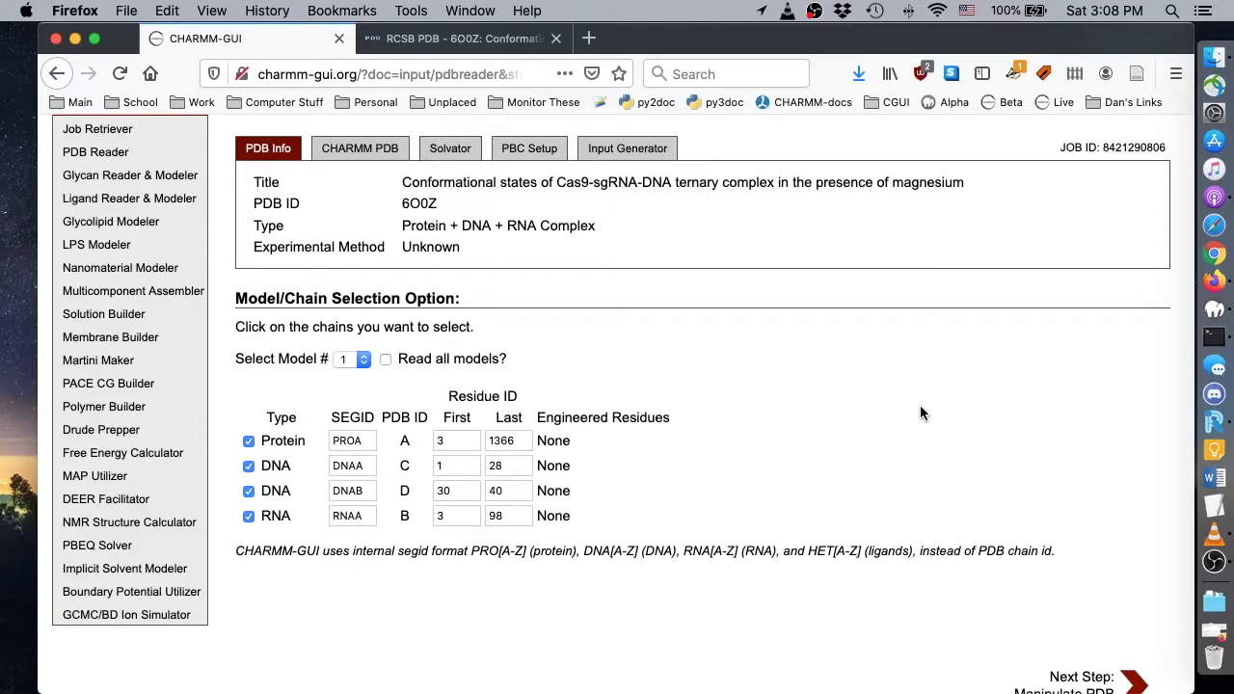
pyautogui.scroll(-3)
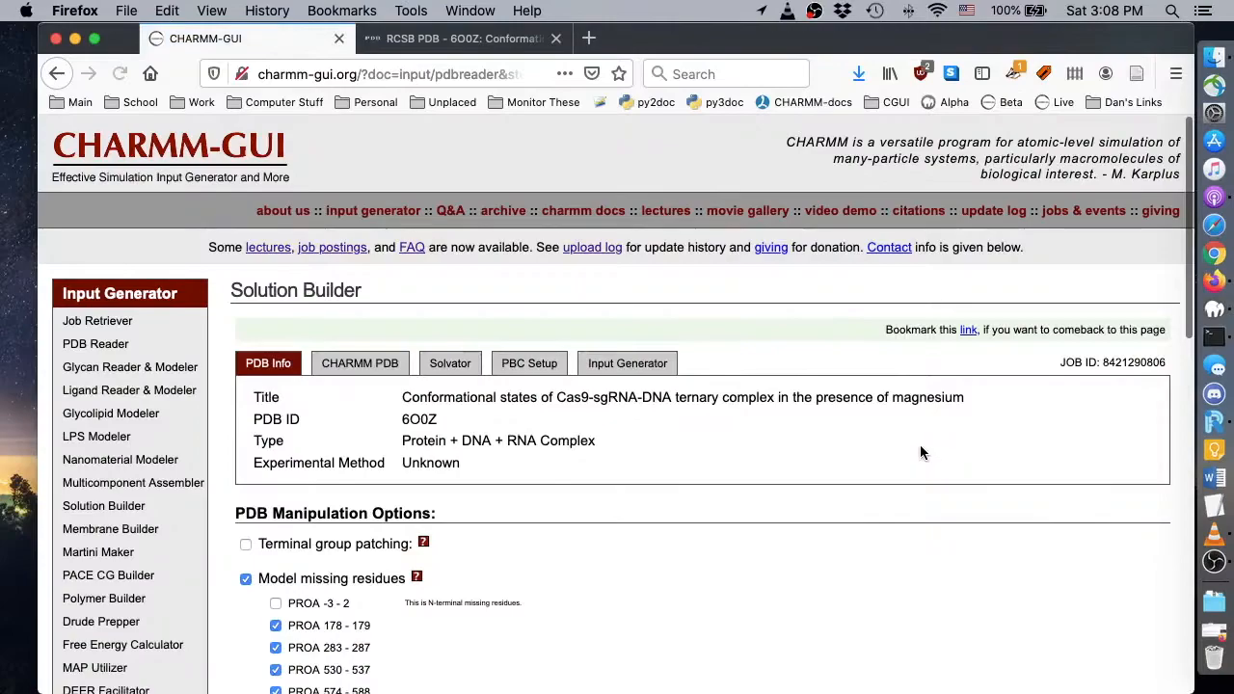
# Step: View the terminal group patching help listing available patch residues
pyautogui.scroll(-3)
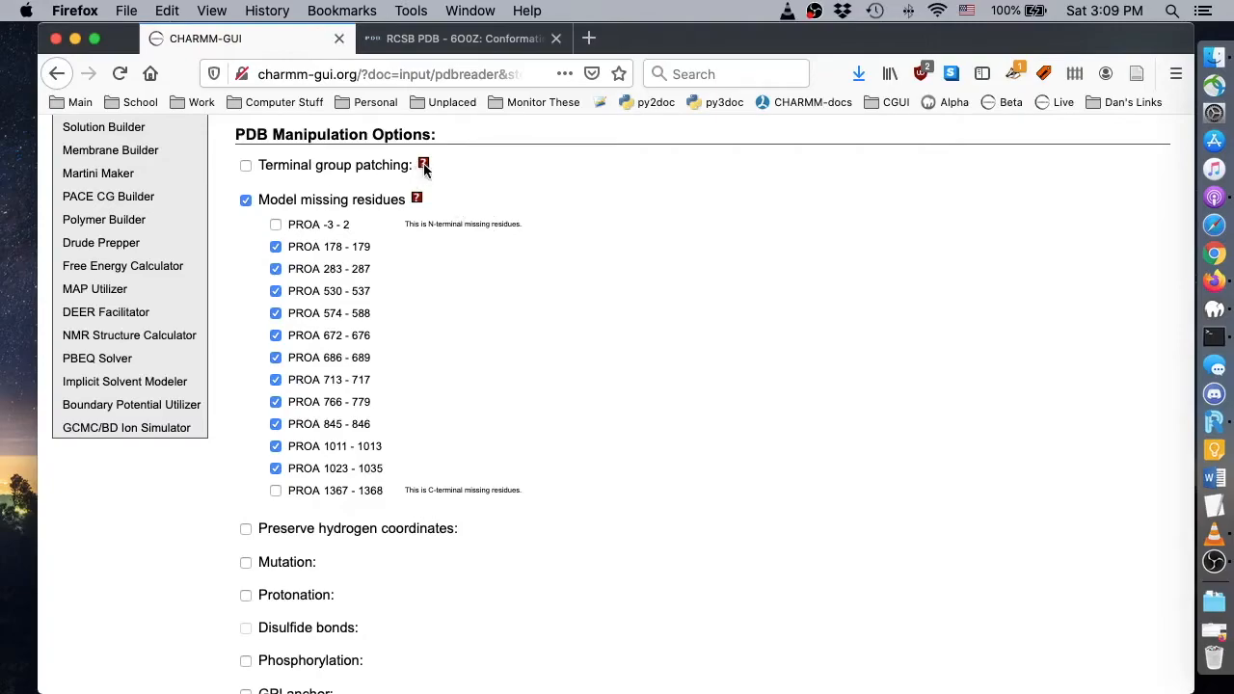
pyautogui.click(422, 164)
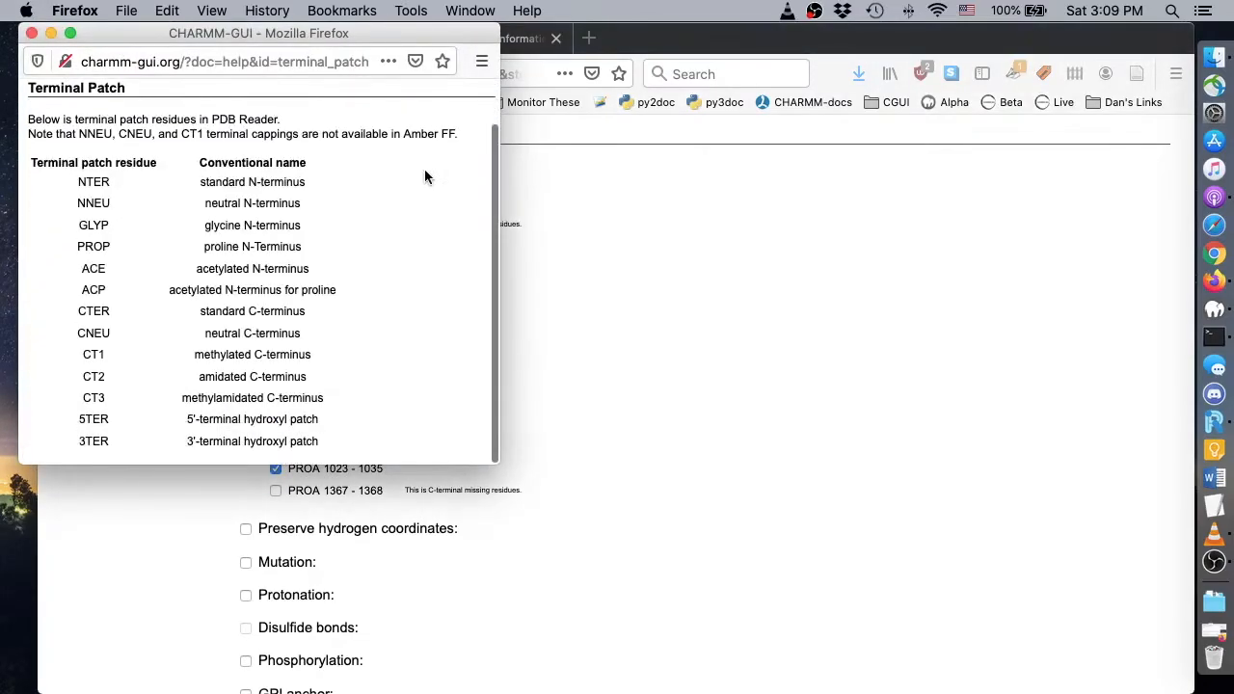
pyautogui.moveTo(352, 419)
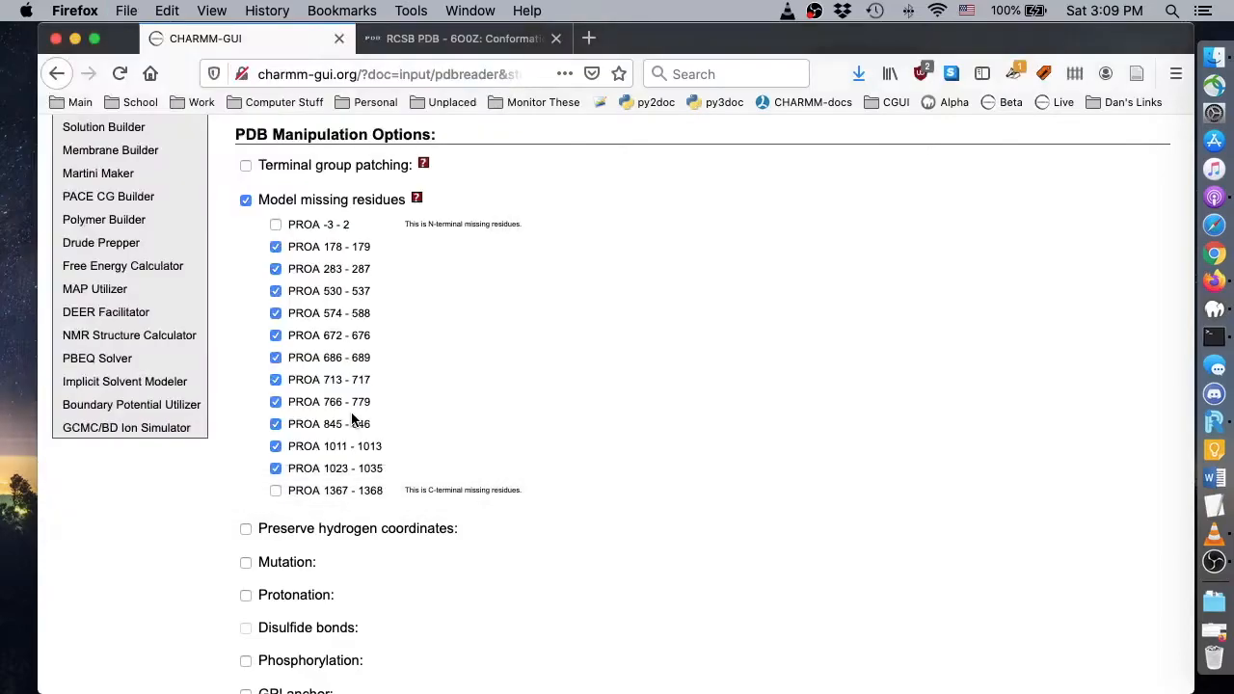
pyautogui.moveTo(580, 372)
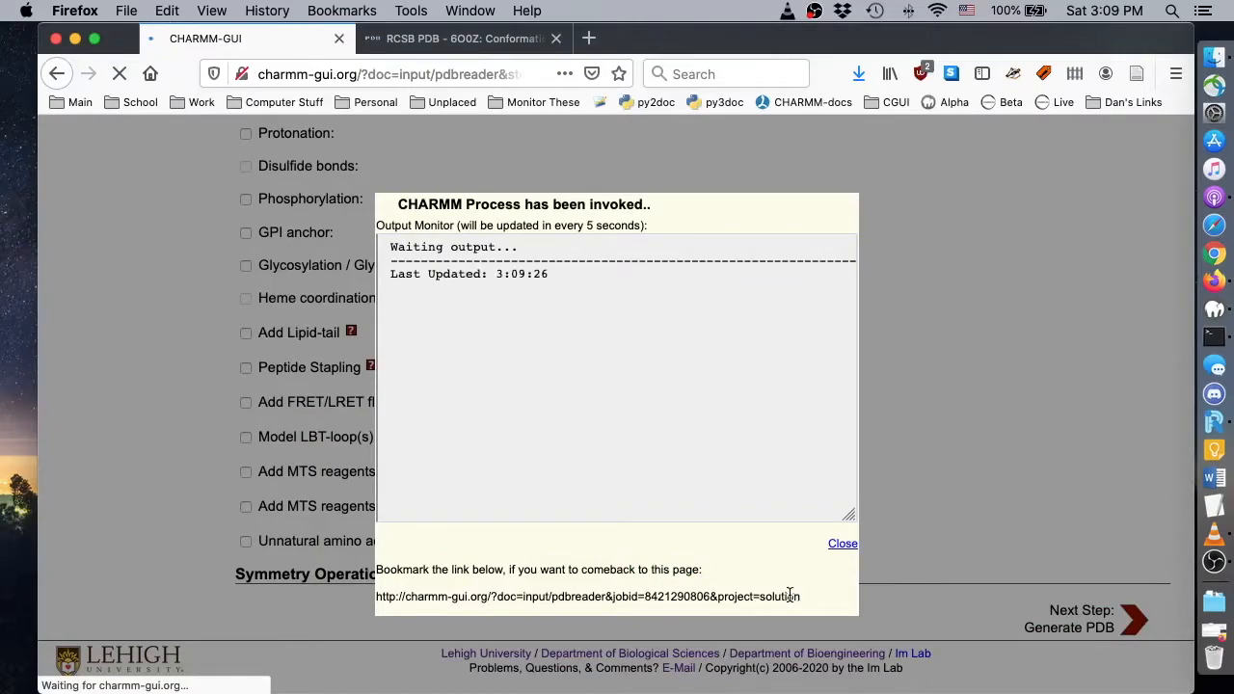
# Step: Retrieve the saved job by Job ID and return to its step 3
pyautogui.tripleClick(586, 596)
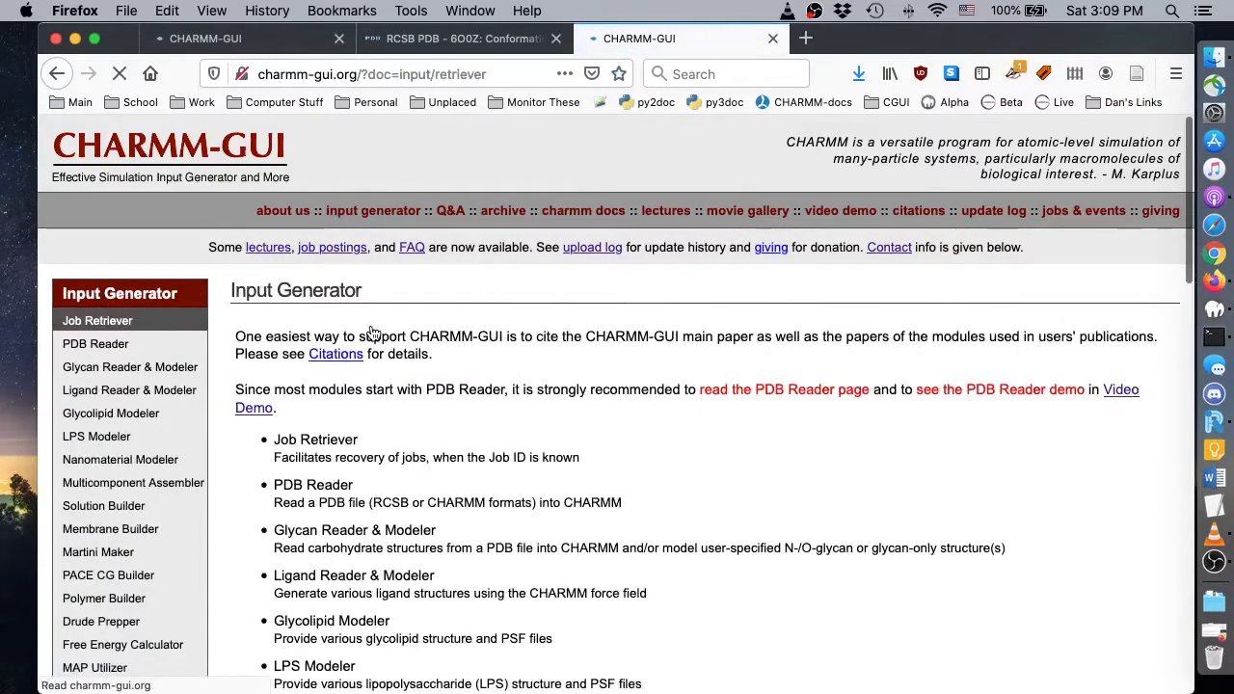
pyautogui.click(98, 320)
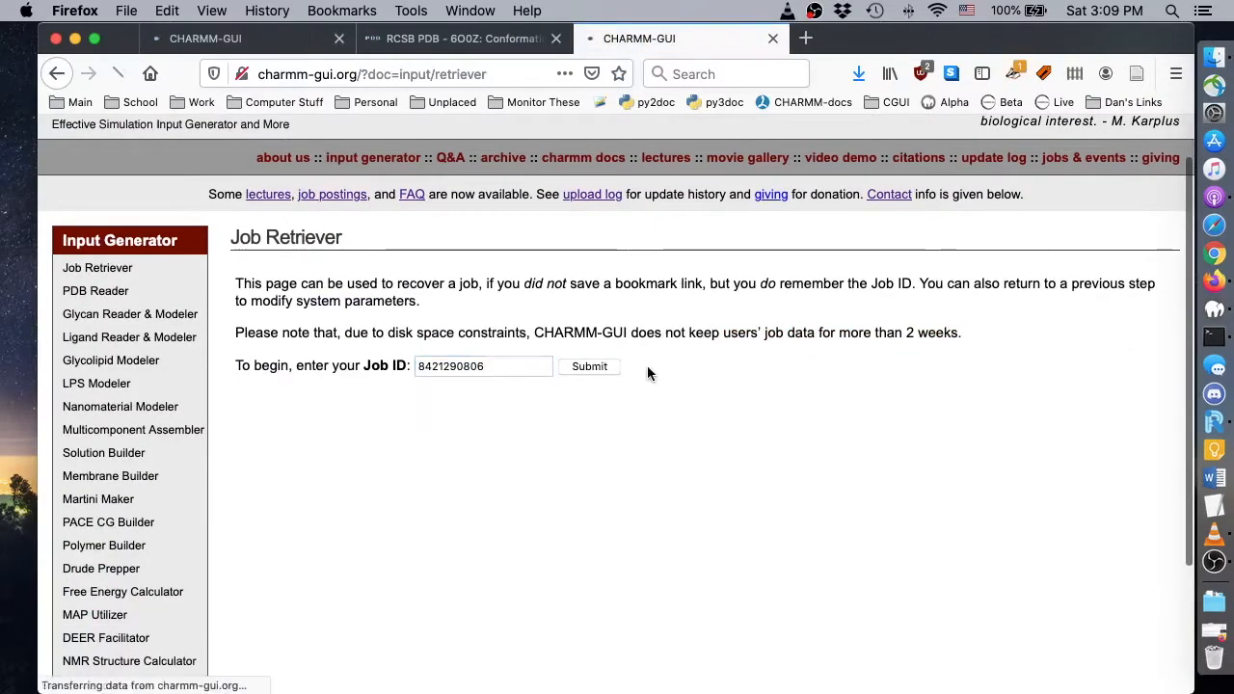
pyautogui.click(590, 366)
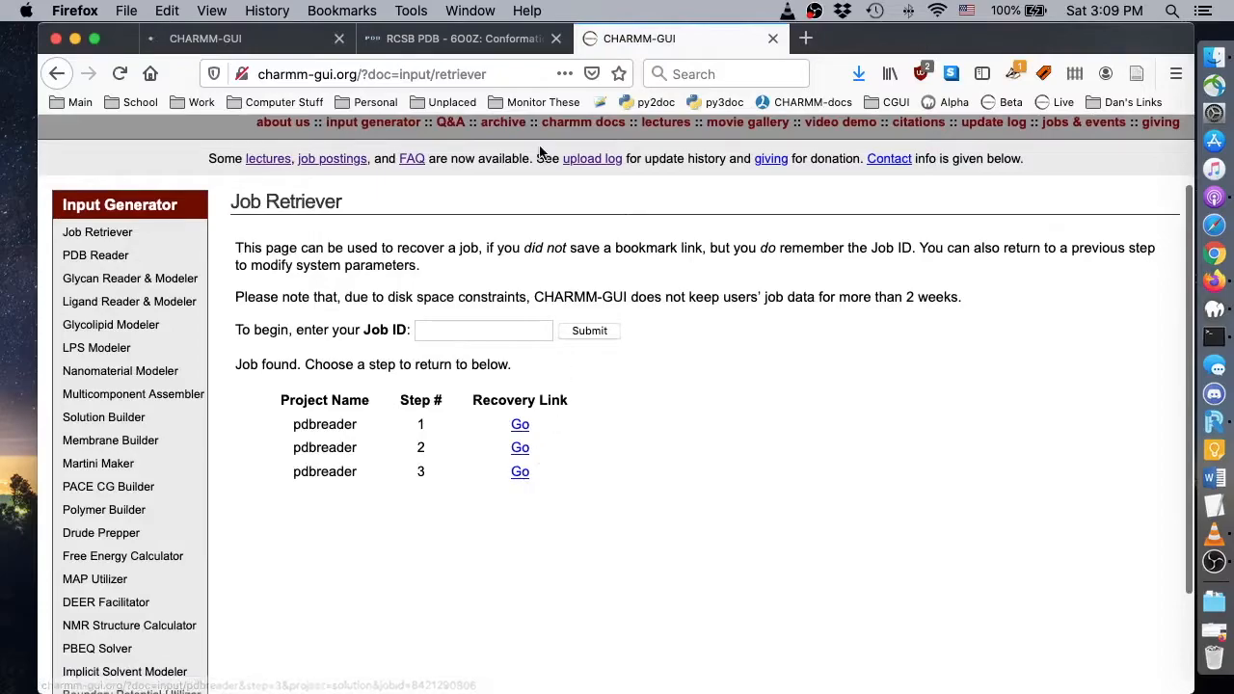
pyautogui.click(519, 471)
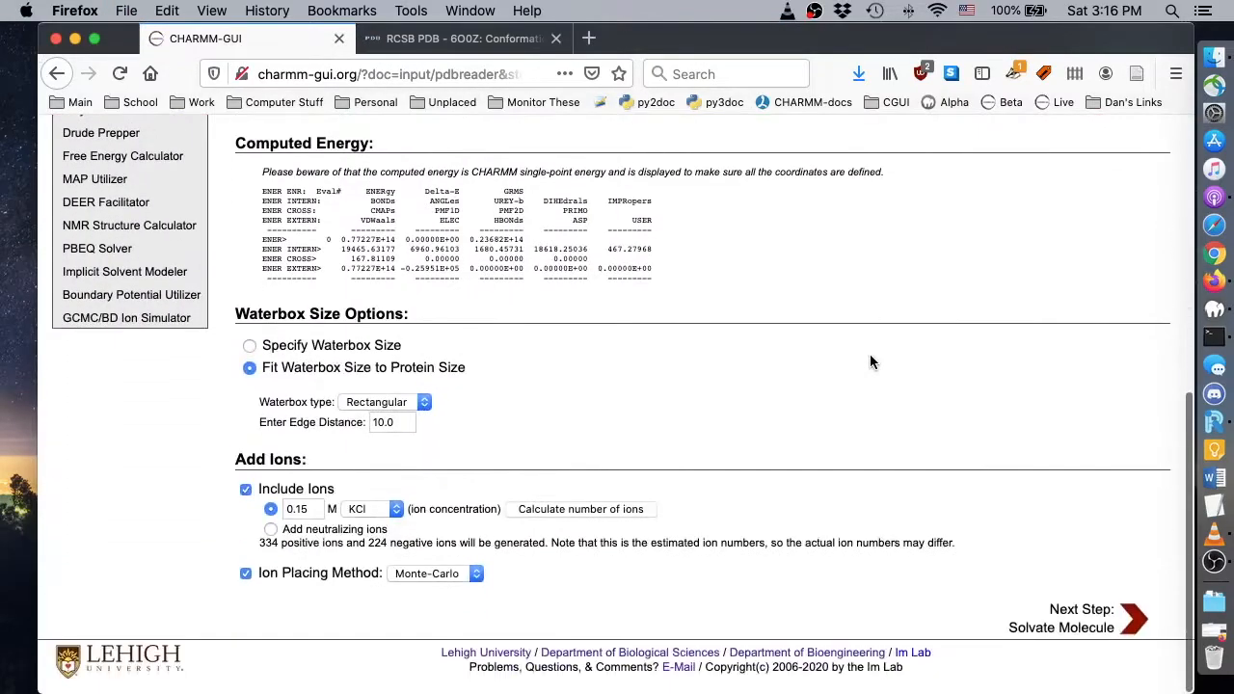
pyautogui.moveTo(429, 433)
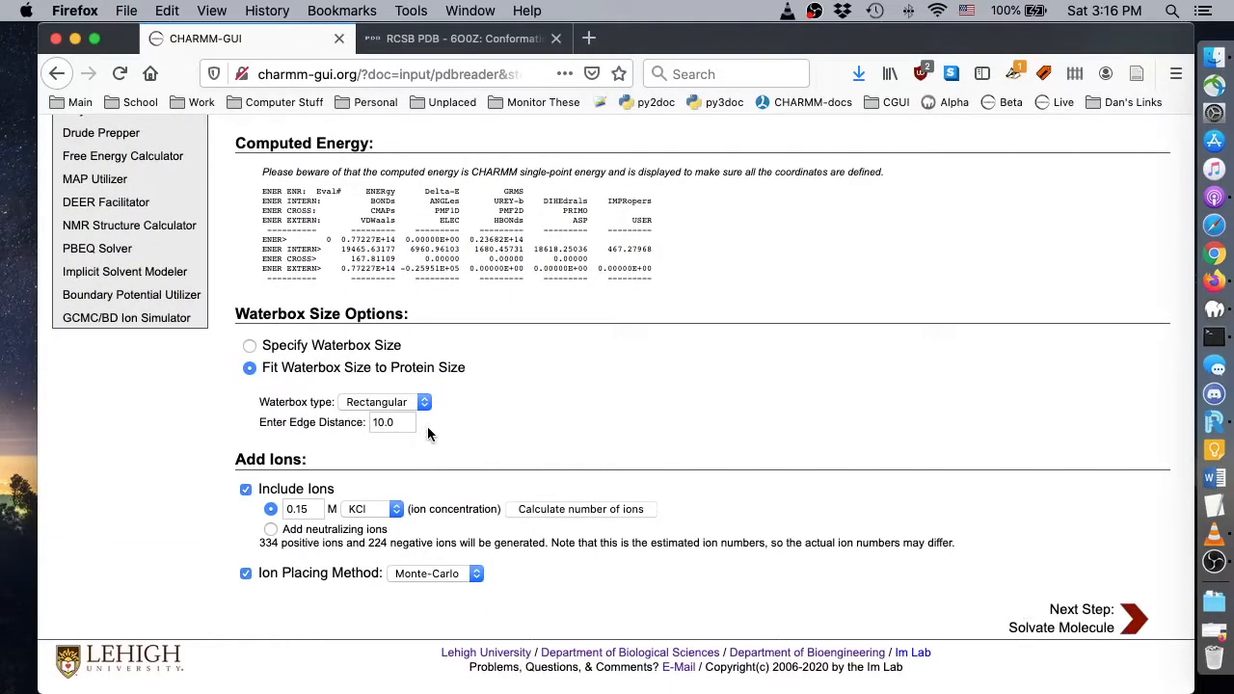
# Step: Choose an octahedral waterbox with 0.15 M KCl and solvate the molecule
pyautogui.click(425, 402)
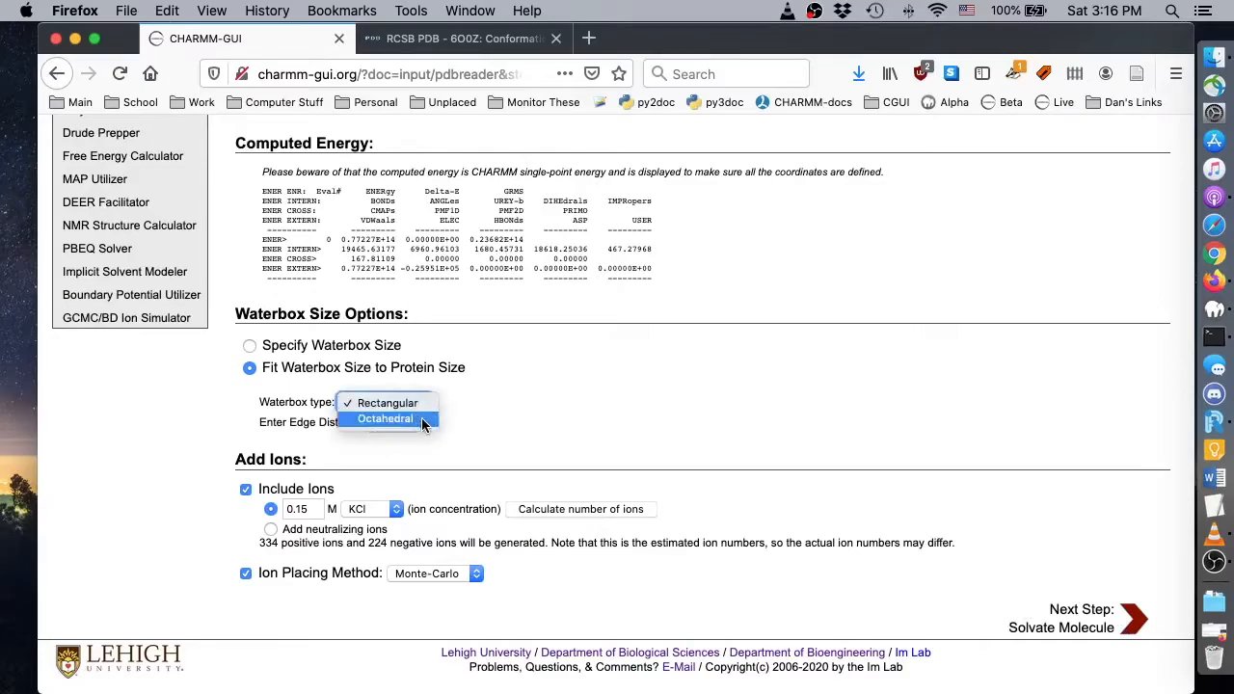
pyautogui.click(385, 418)
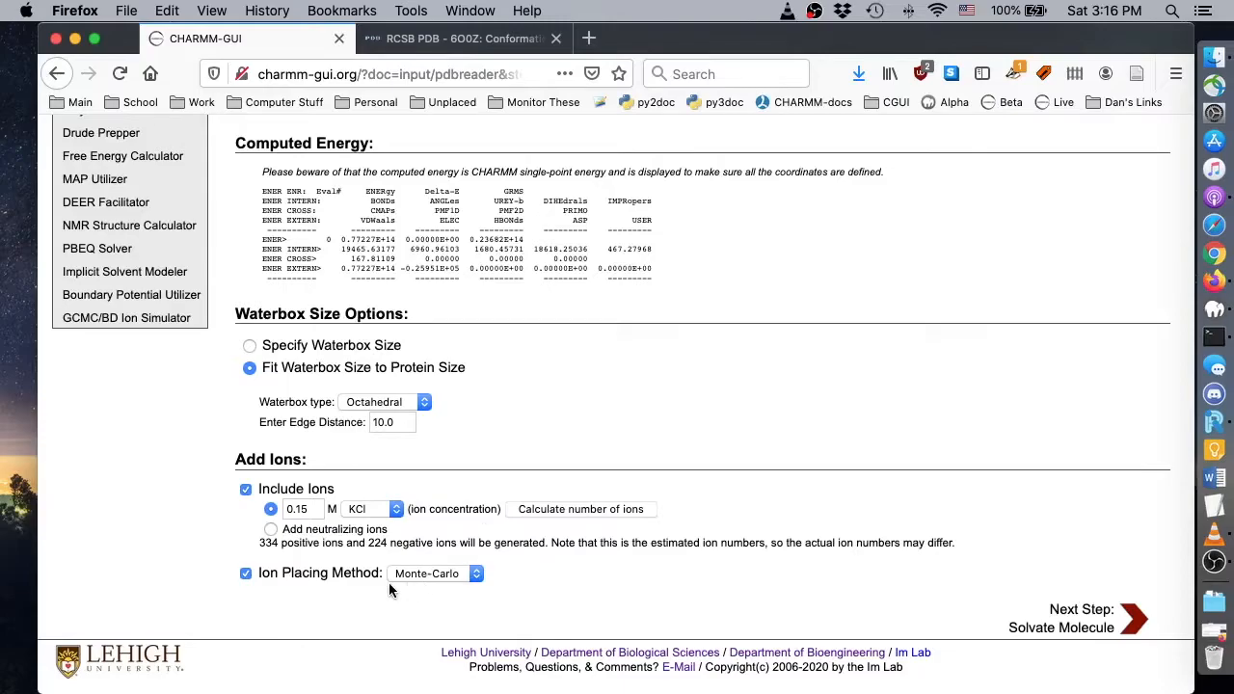
pyautogui.moveTo(1017, 641)
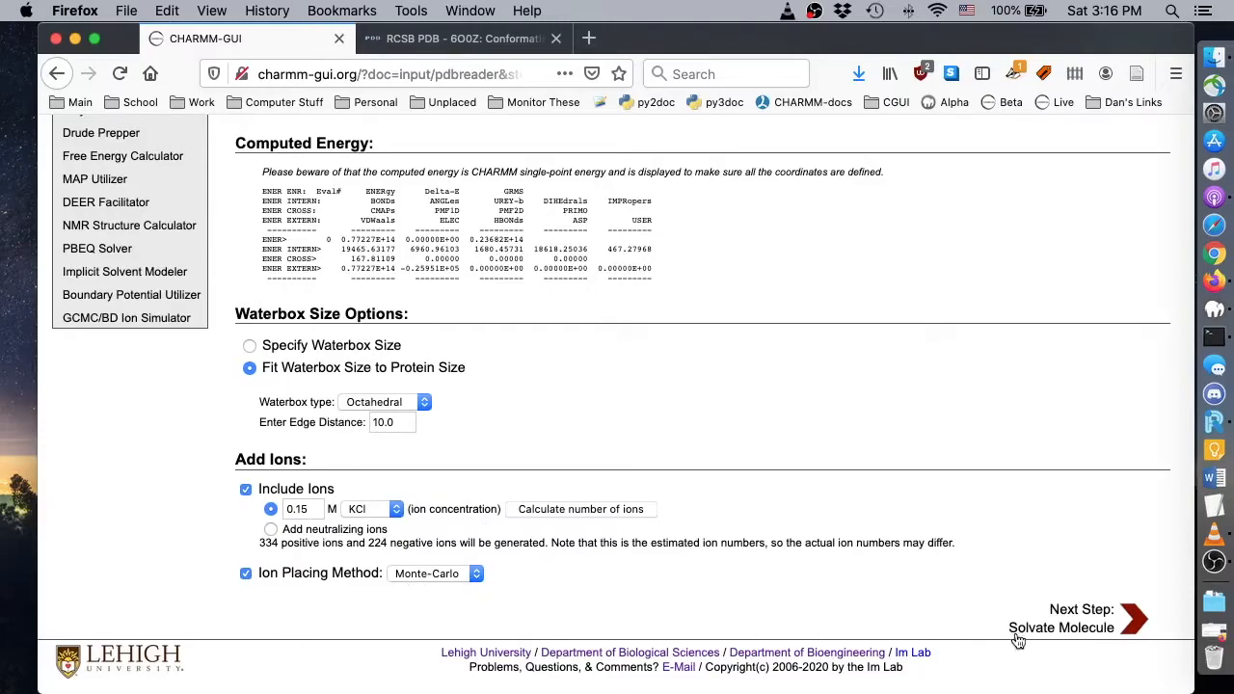
pyautogui.click(1079, 618)
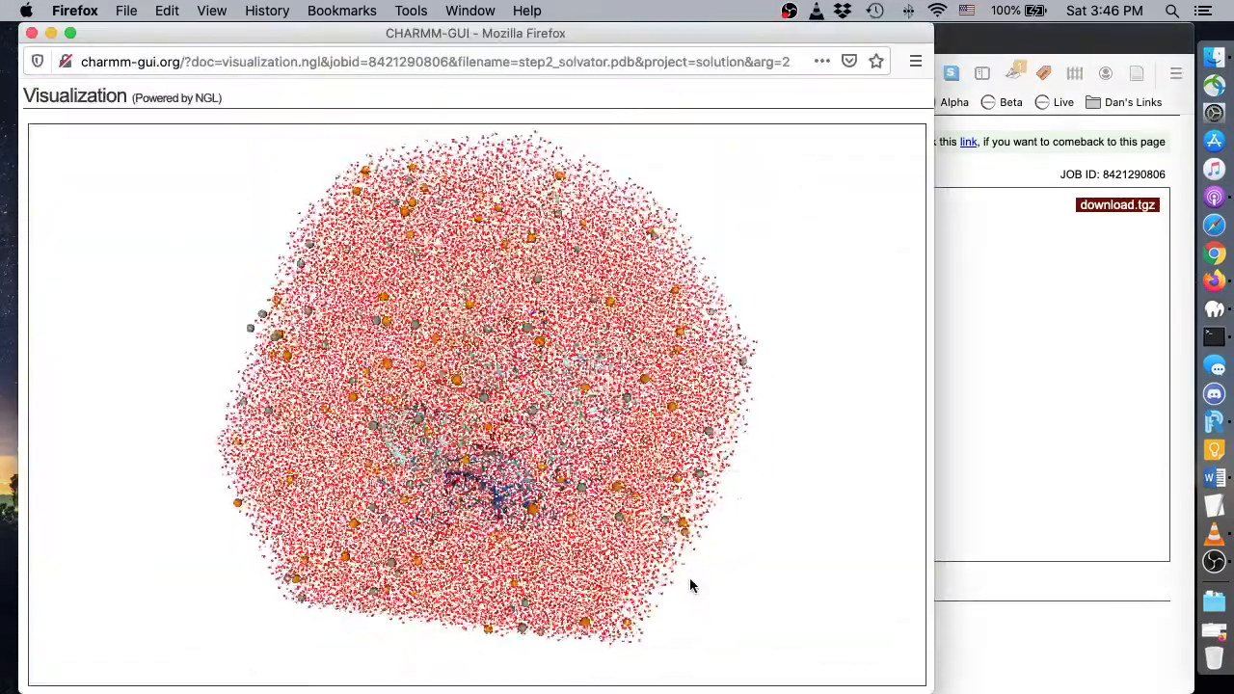
# Step: Set up periodic boundary conditions for the size-142 octahedral box
pyautogui.moveTo(690, 586); pyautogui.dragTo(646, 468)
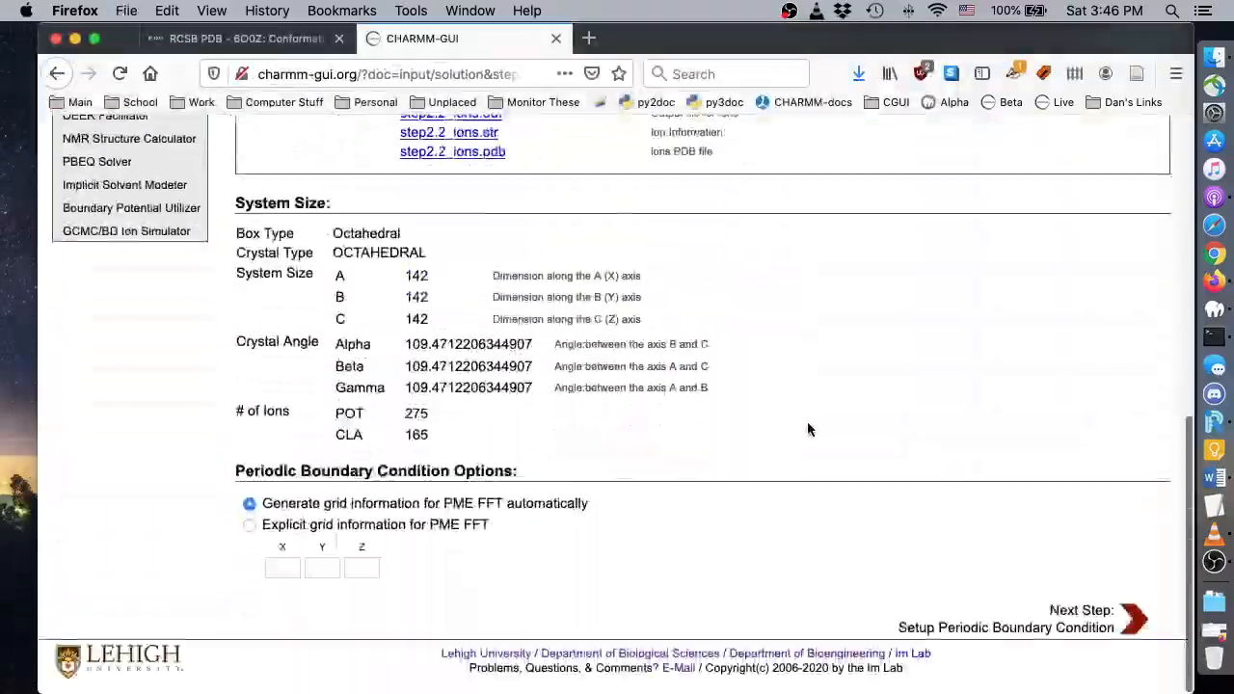
pyautogui.click(1133, 619)
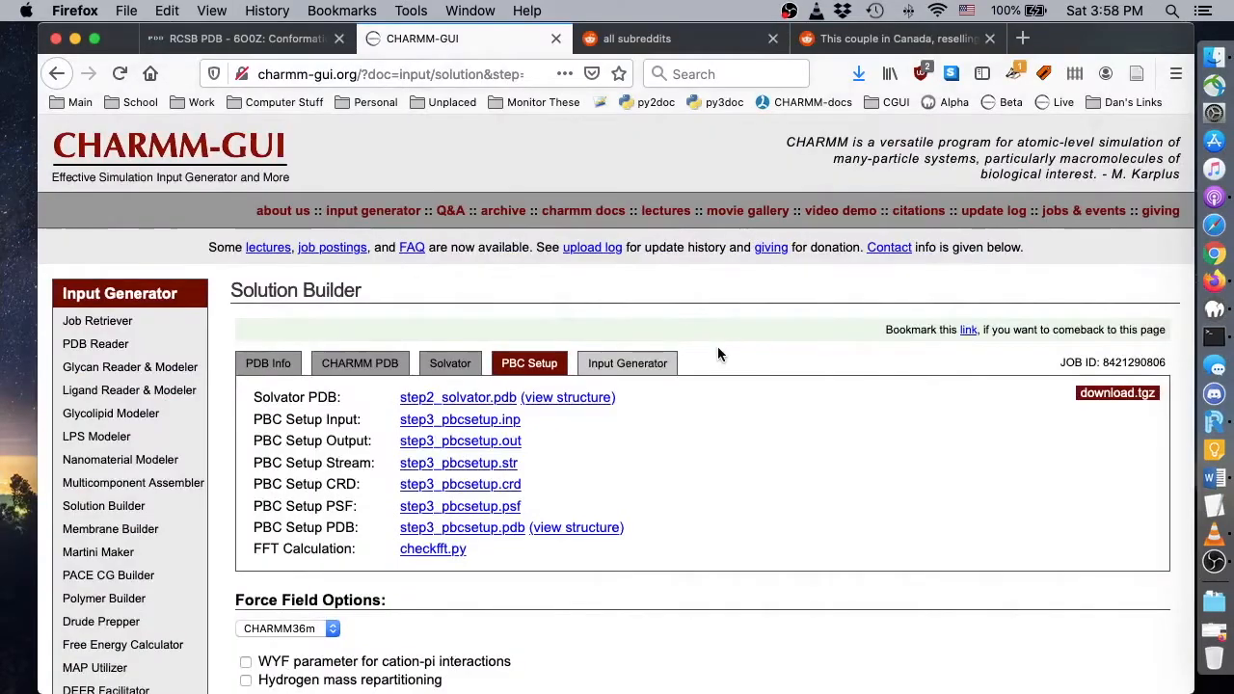
# Step: Select the AMBER force field and generate AMBER minimization, equilibration and dynamics inputs
pyautogui.scroll(-3)
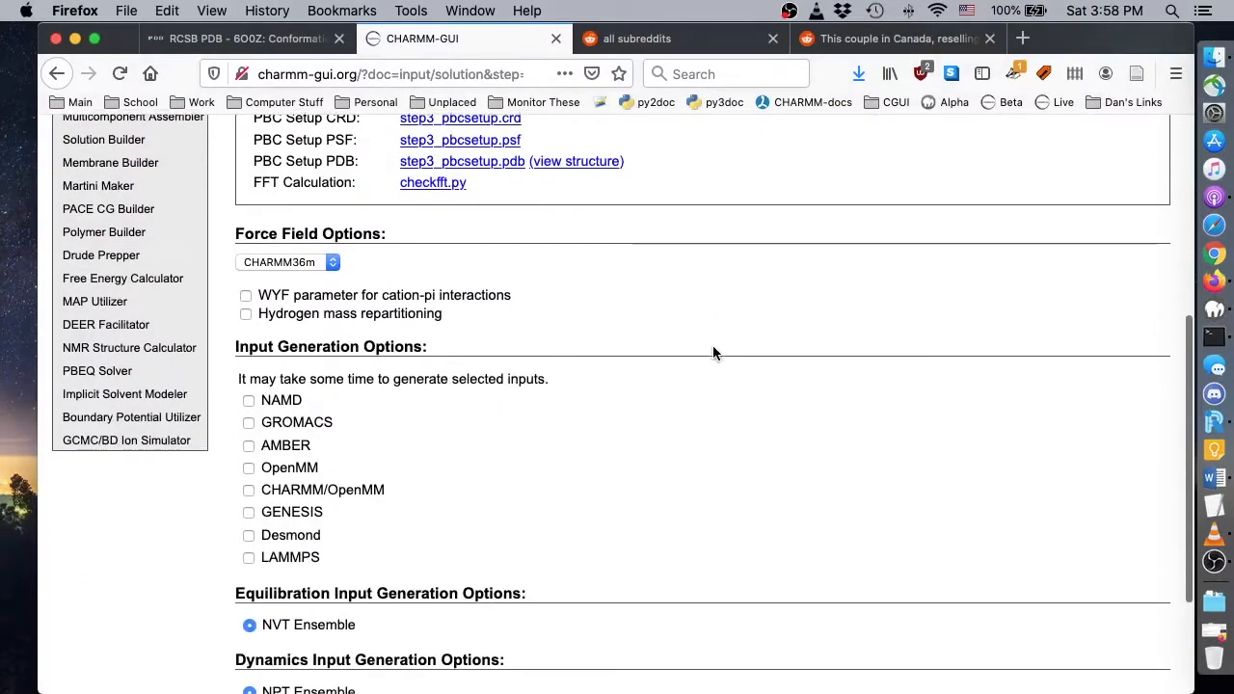
pyautogui.click(287, 263)
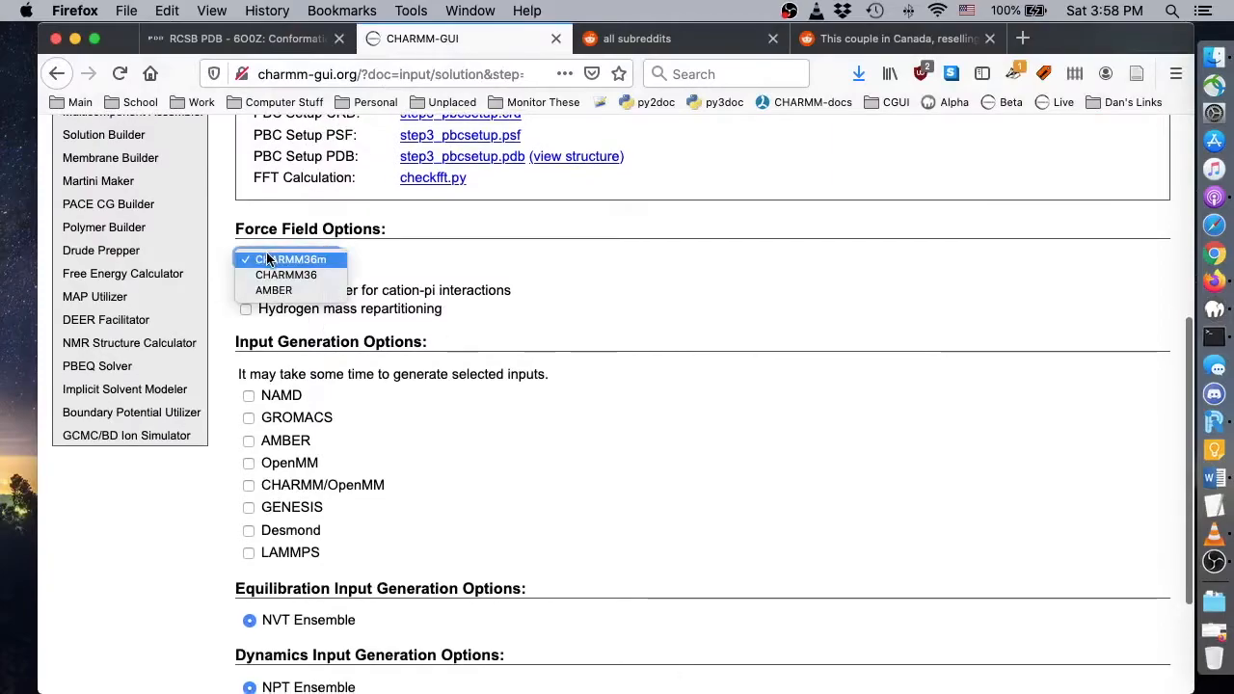
pyautogui.click(273, 290)
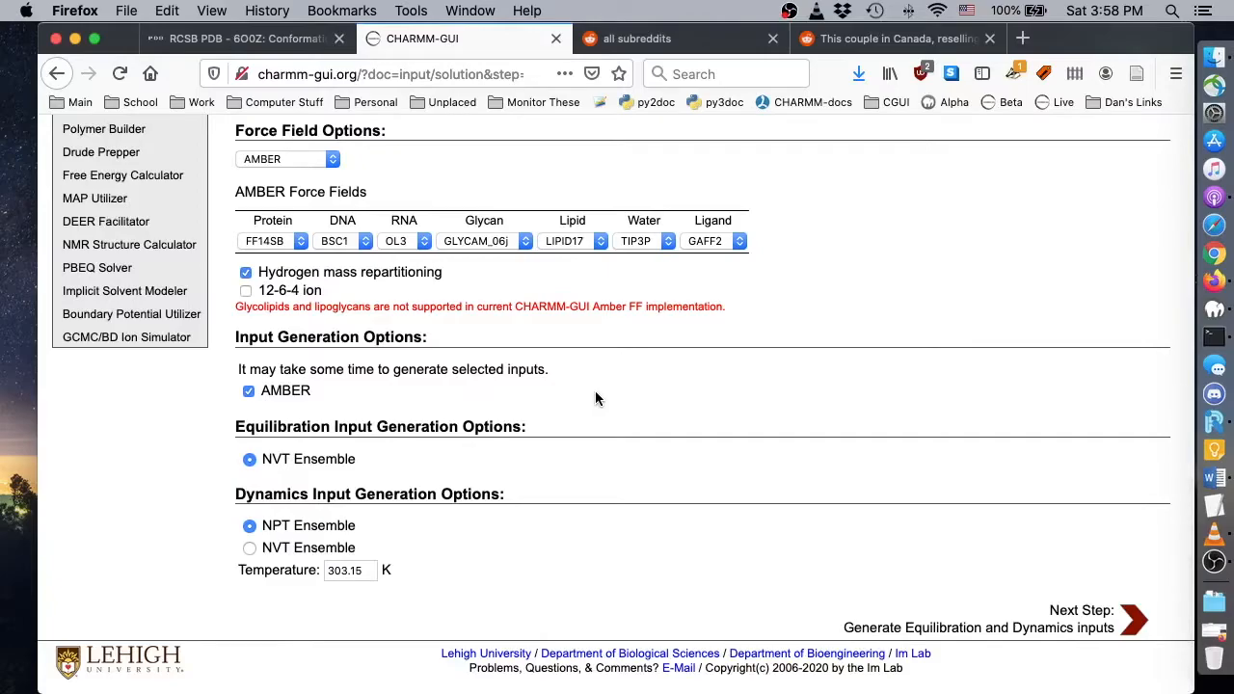
pyautogui.click(1133, 620)
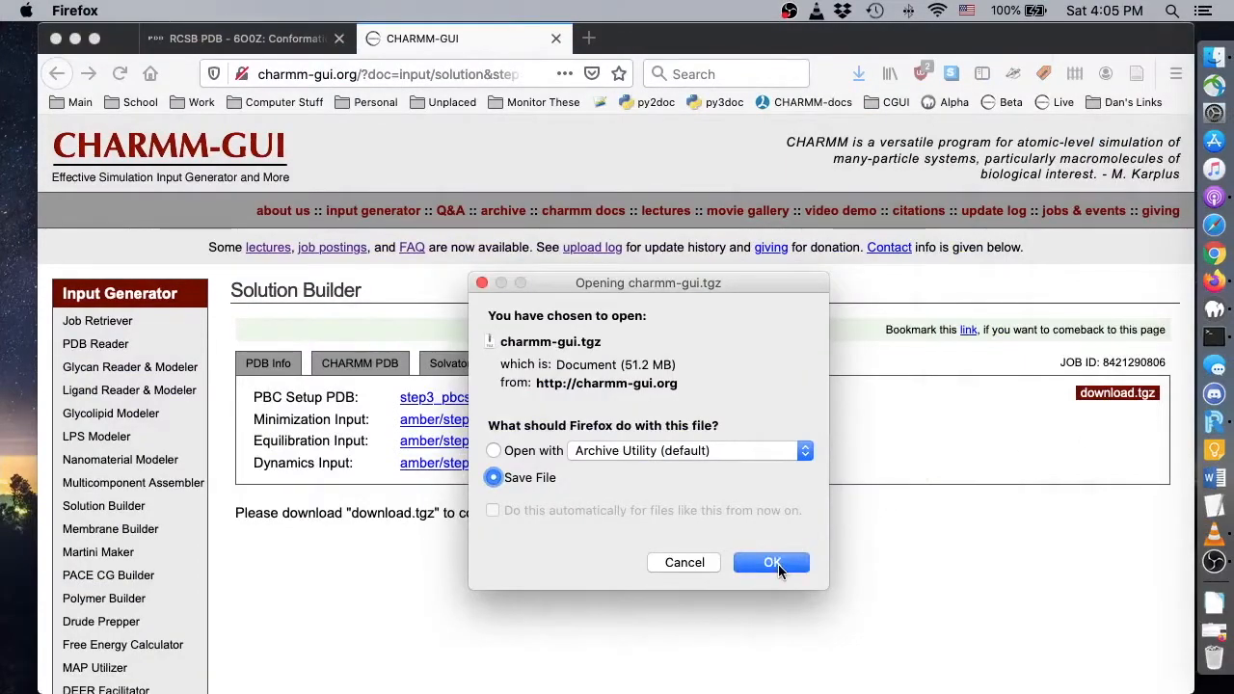
# Step: Save charmm-gui.tgz to Downloads and open the archive from the Dock
pyautogui.click(771, 562)
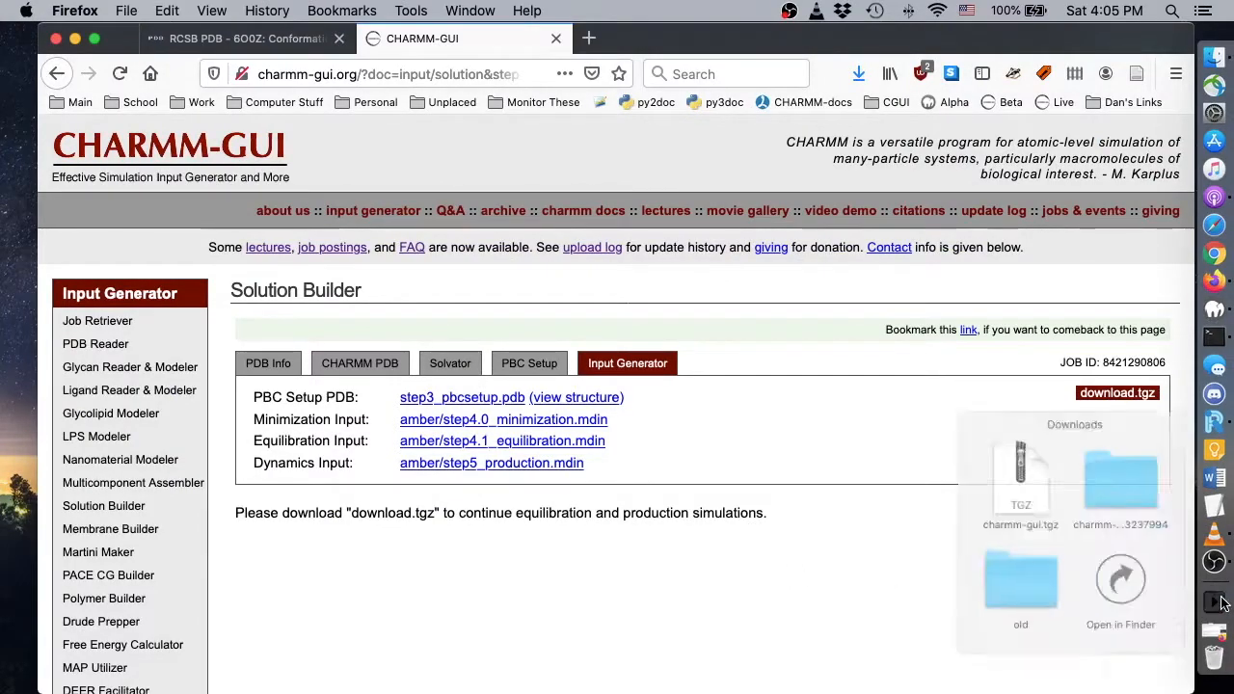
pyautogui.doubleClick(1021, 468)
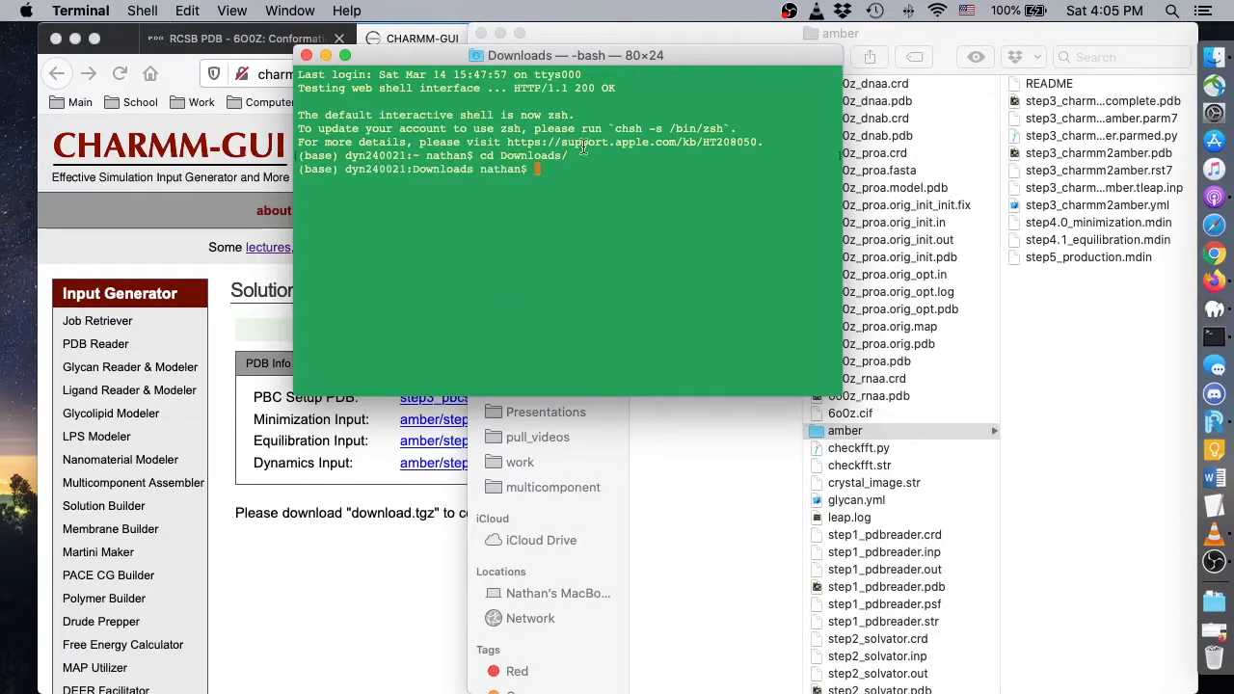
# Step: In Terminal within Downloads, type 'cd charmm-gui' toward the extracted job folder
pyautogui.write('cd charmm-gui')
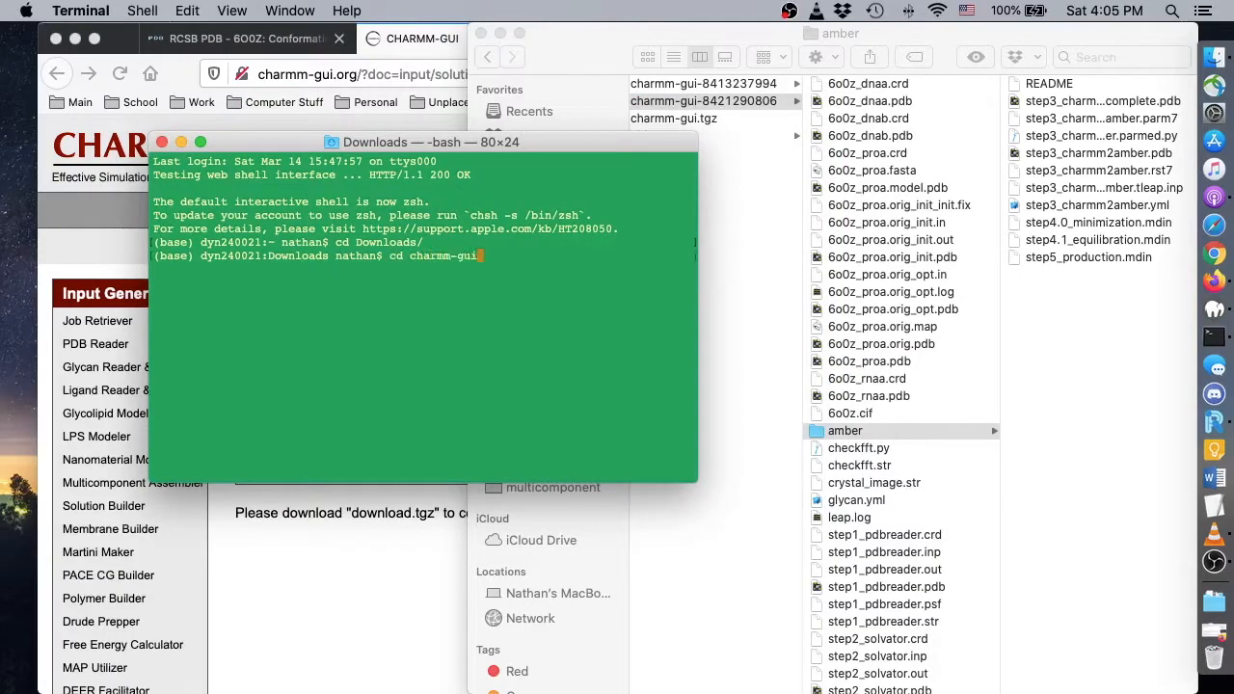